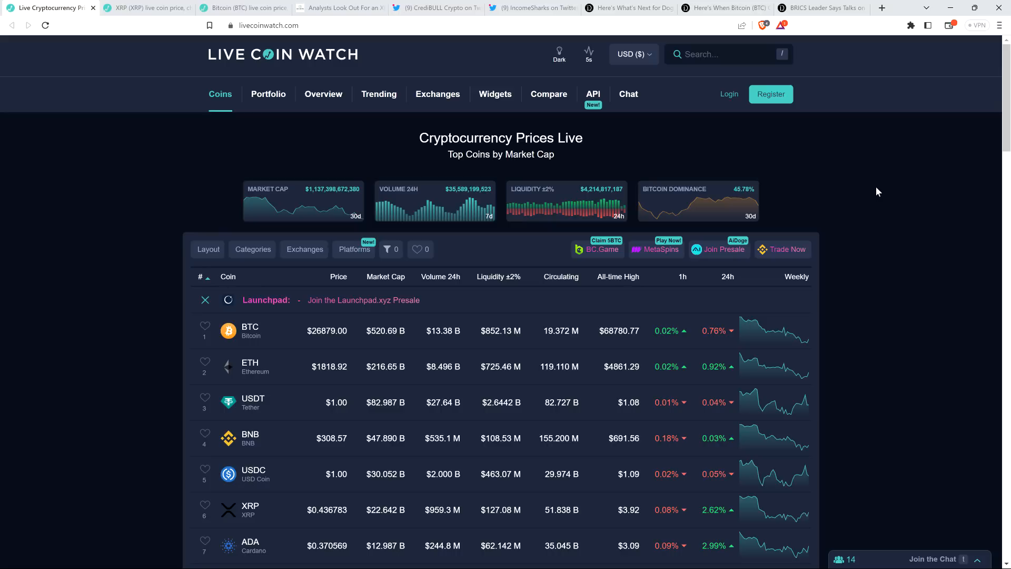
mouse_move(744, 182)
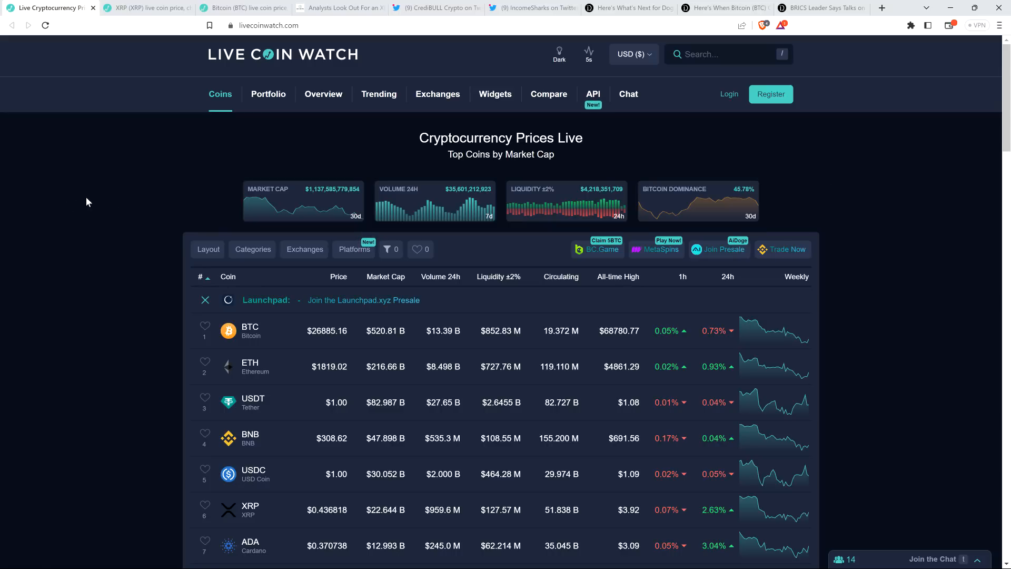
mouse_move(72, 229)
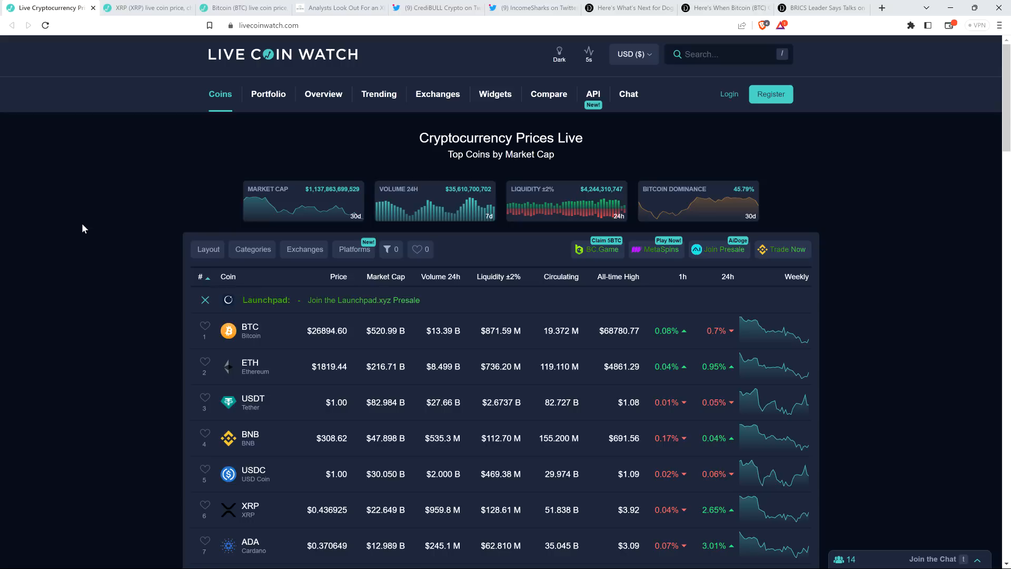
mouse_move(108, 171)
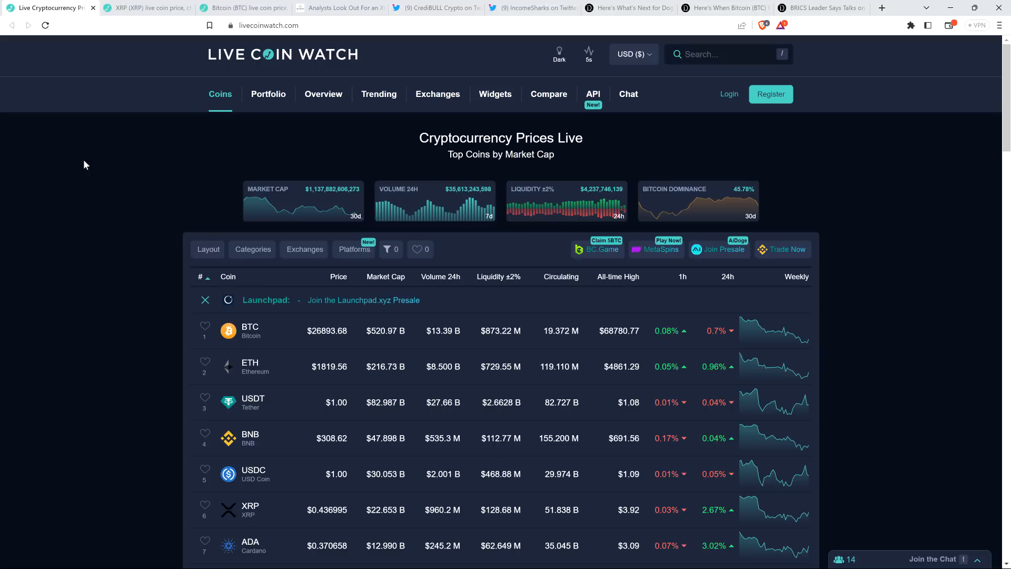
mouse_move(99, 162)
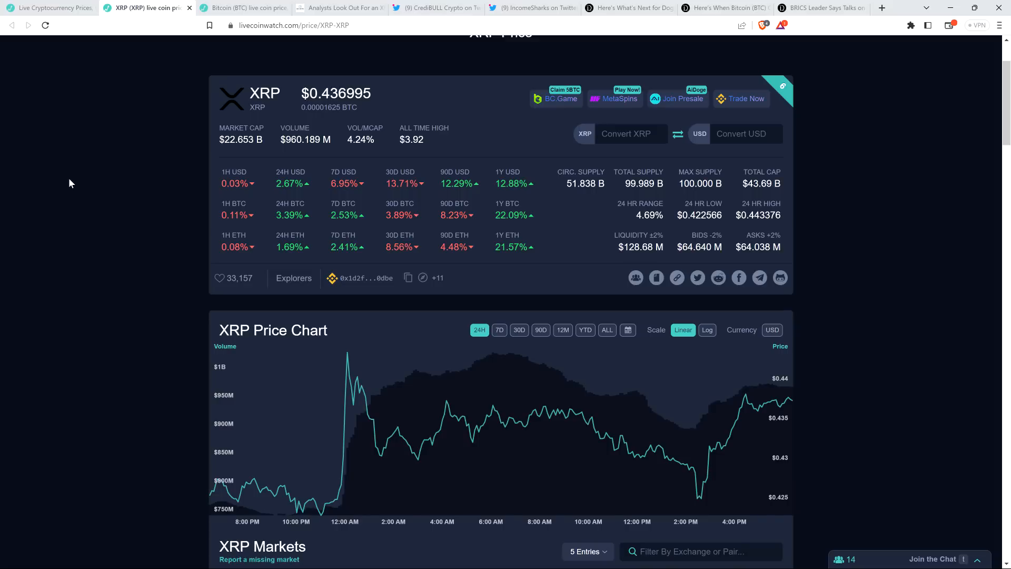
mouse_move(243, 7)
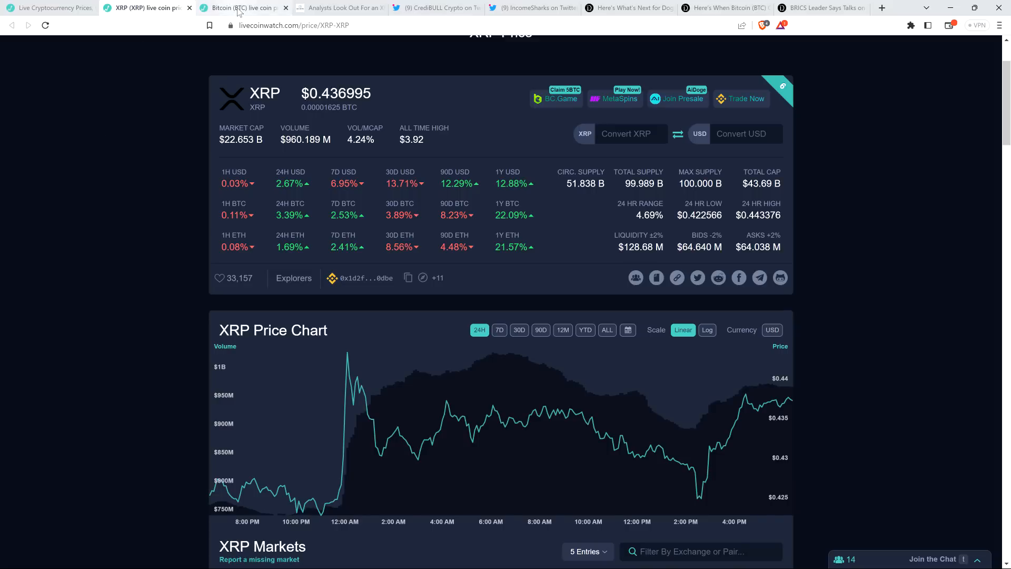
mouse_move(243, 8)
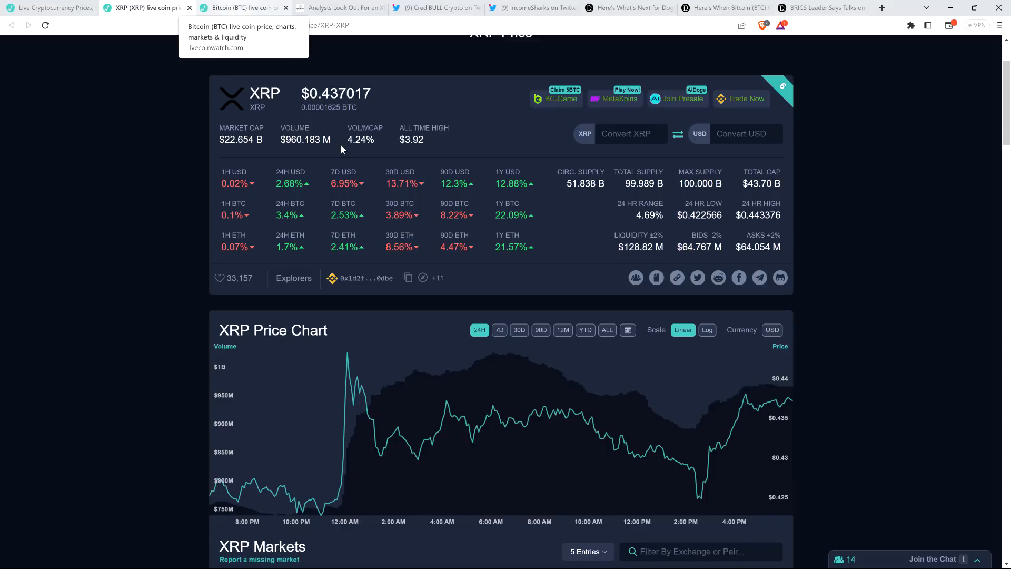
mouse_move(701, 483)
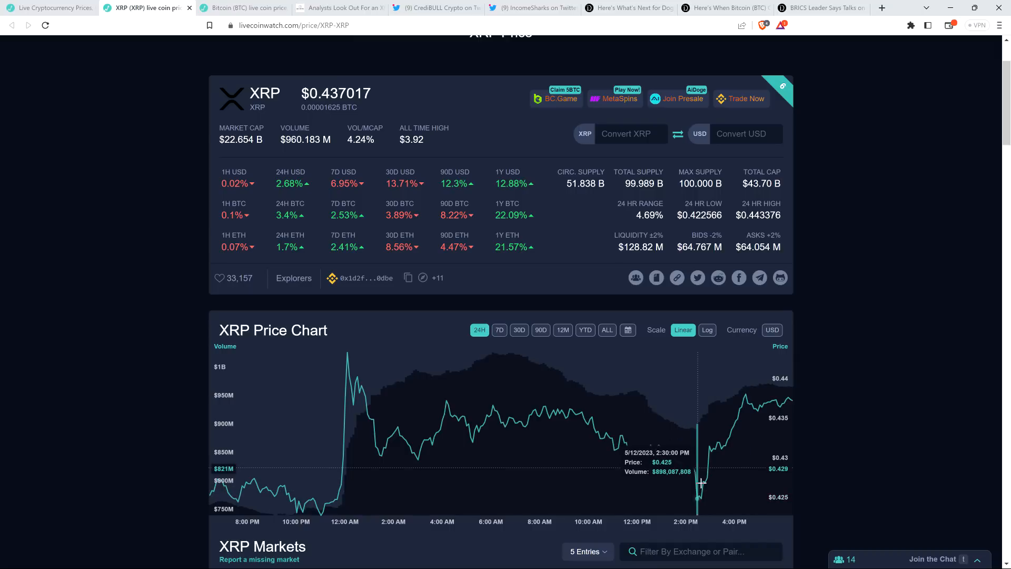
mouse_move(701, 481)
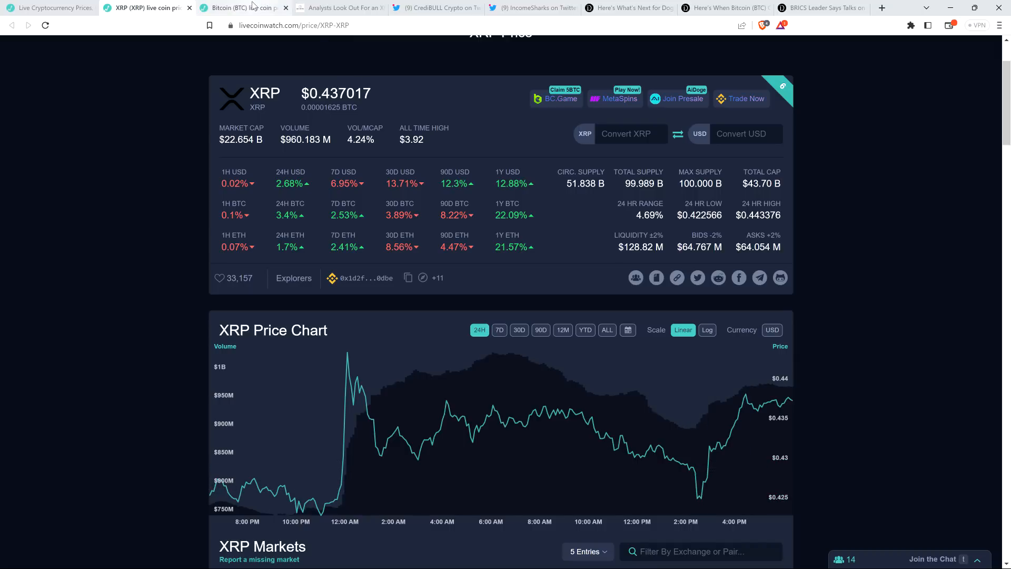
Step: Show Bitcoin's Live Coin Watch page and reload it so the 24-hour price chart with the 2:15 PM dip appears
left_click(242, 7)
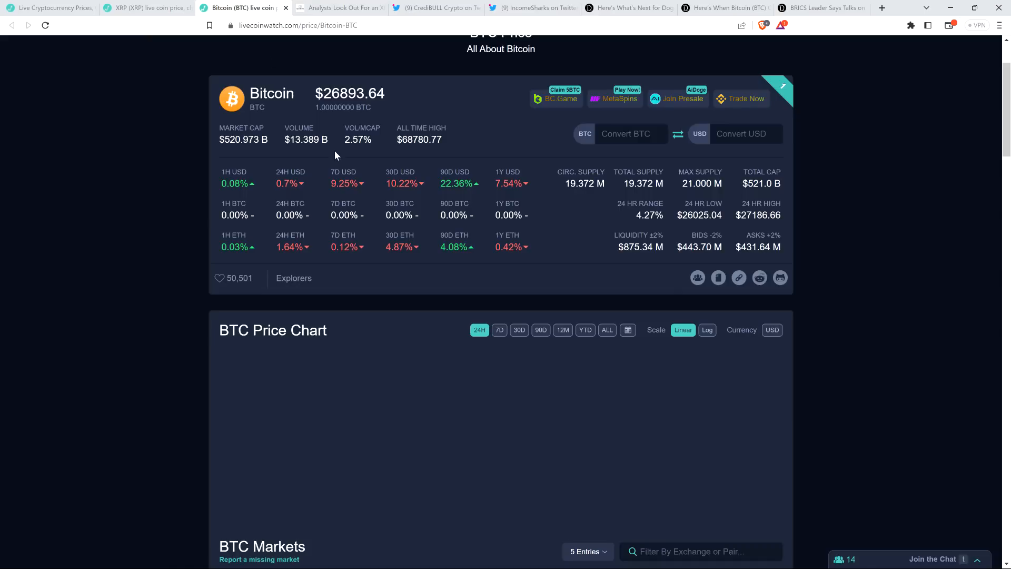
mouse_move(142, 250)
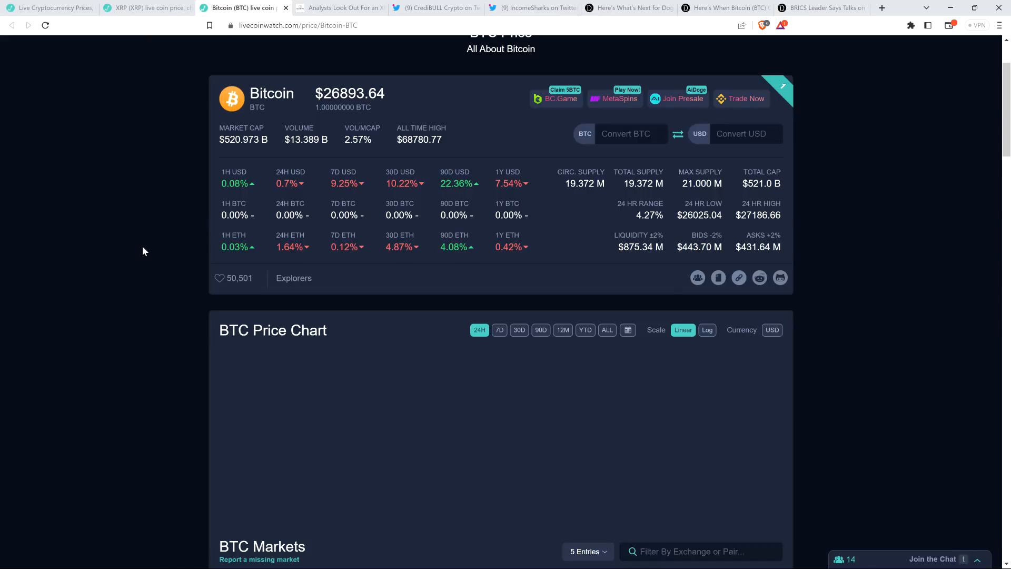
scroll("down", 3)
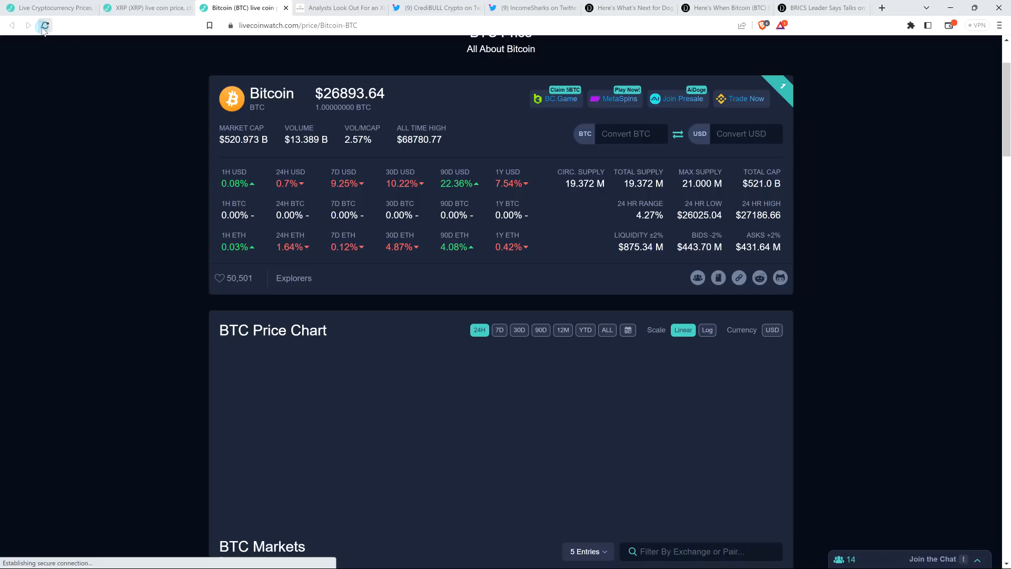
left_click(44, 25)
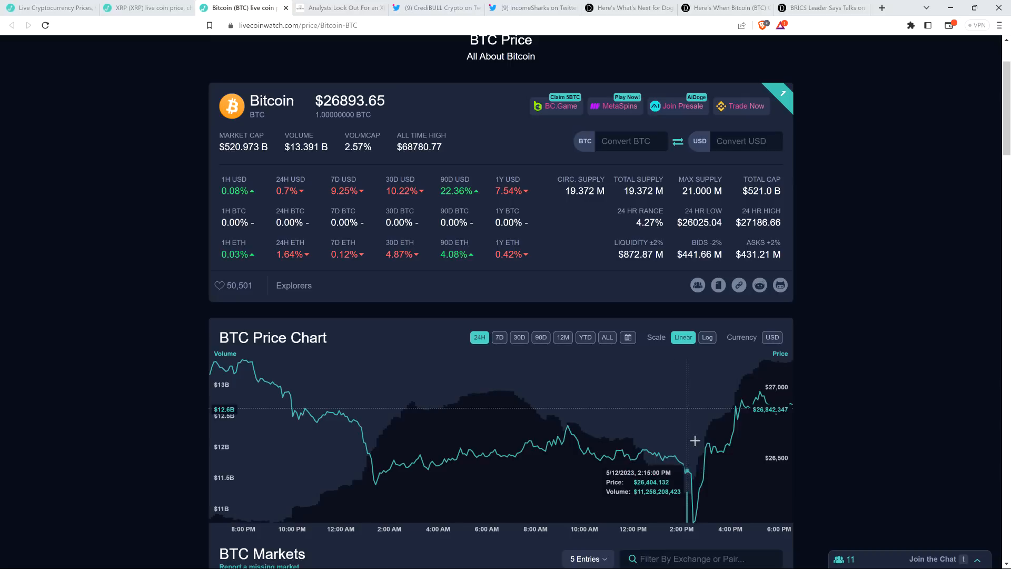
mouse_move(690, 440)
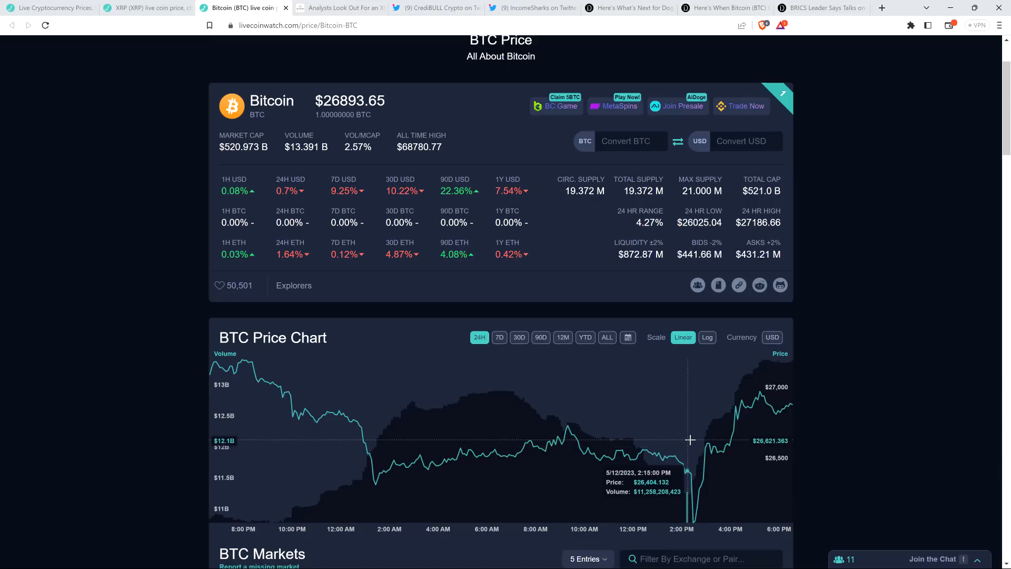
mouse_move(694, 441)
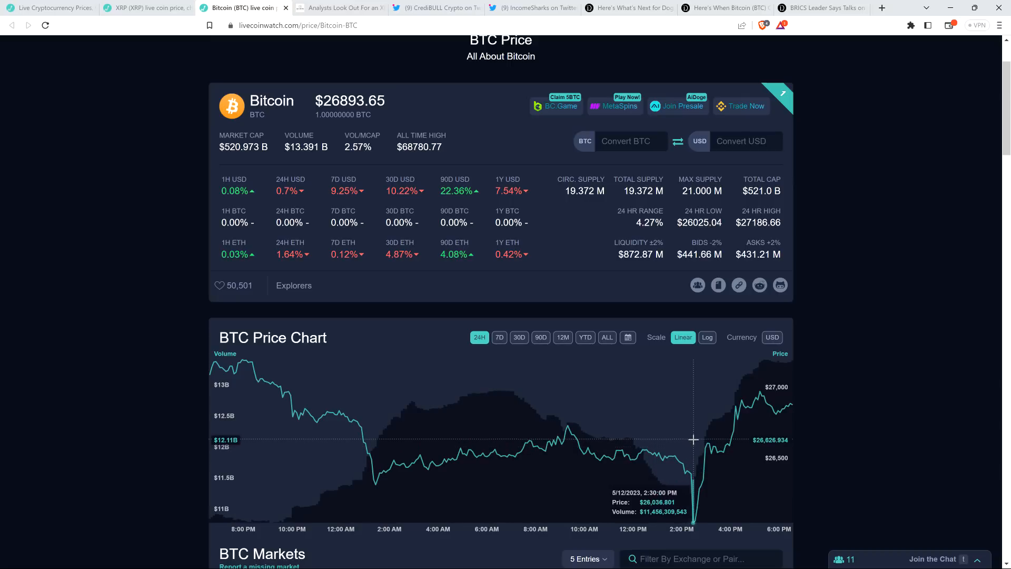
mouse_move(137, 208)
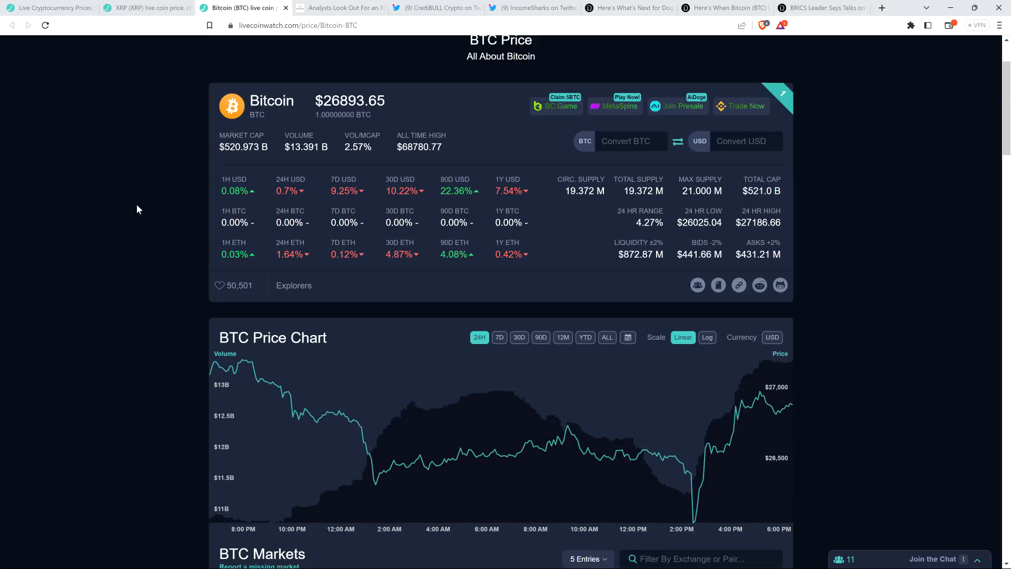
mouse_move(145, 202)
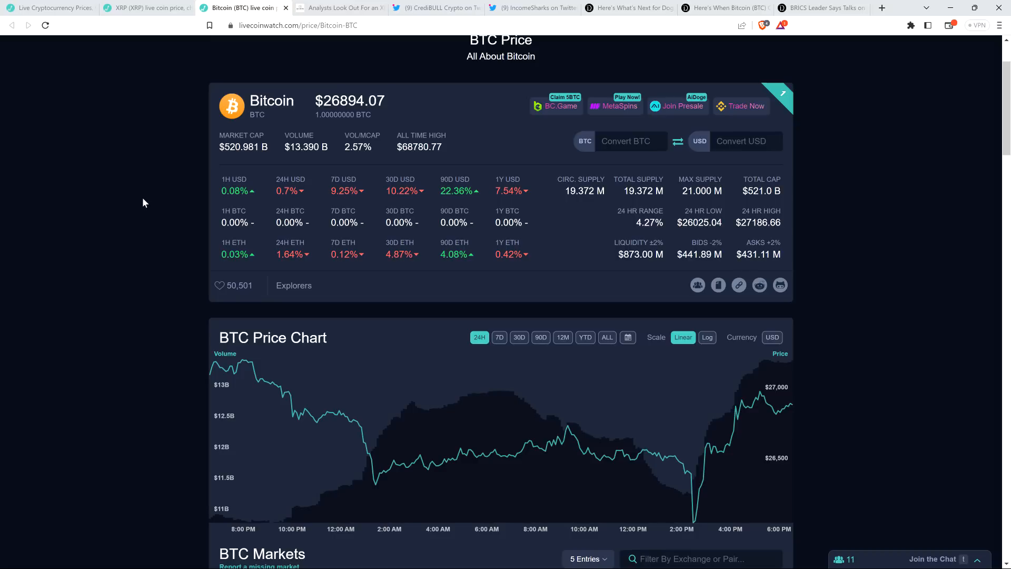
mouse_move(119, 204)
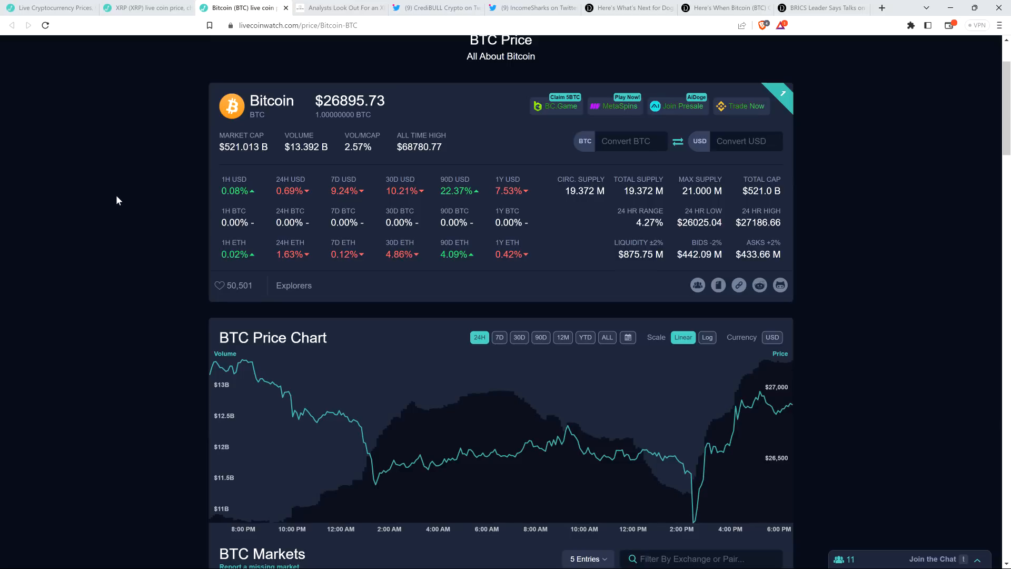
mouse_move(106, 152)
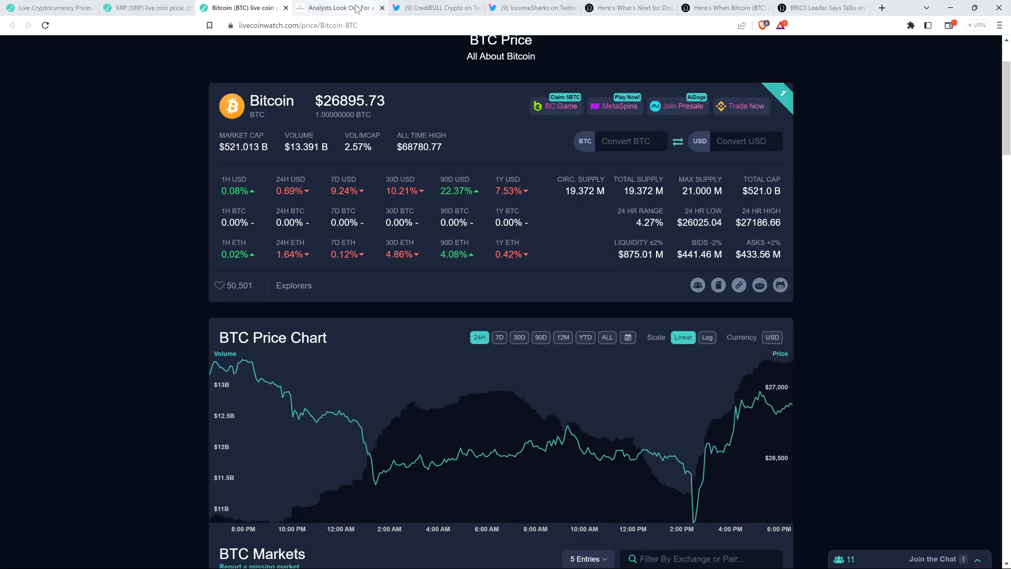
Step: Read The Crypto Basic XRP-pump-against-Bitcoin article down to Cryptoes' embedded XRP/BTC weekly chart tweet
left_click(335, 7)
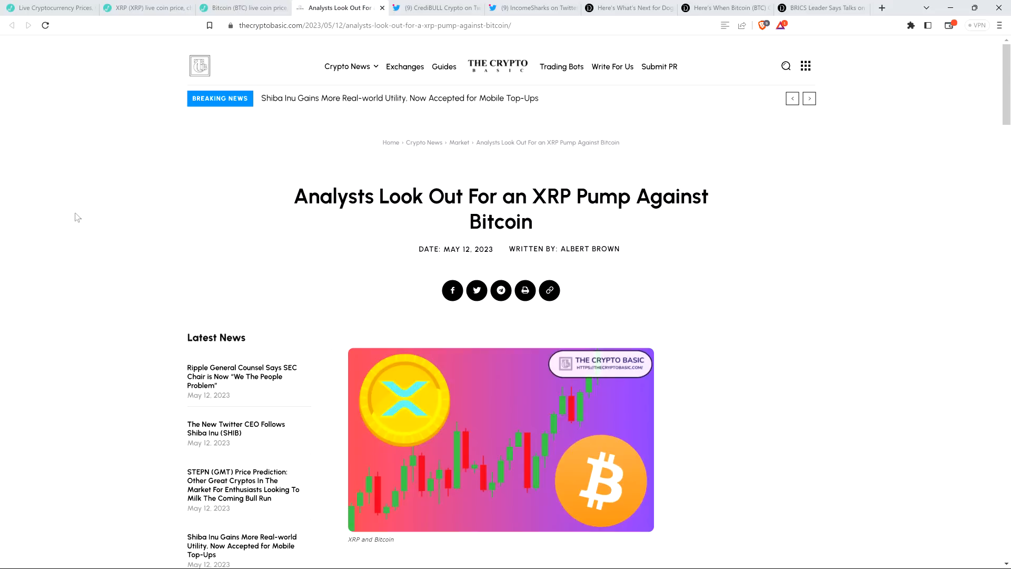
scroll("down", 3)
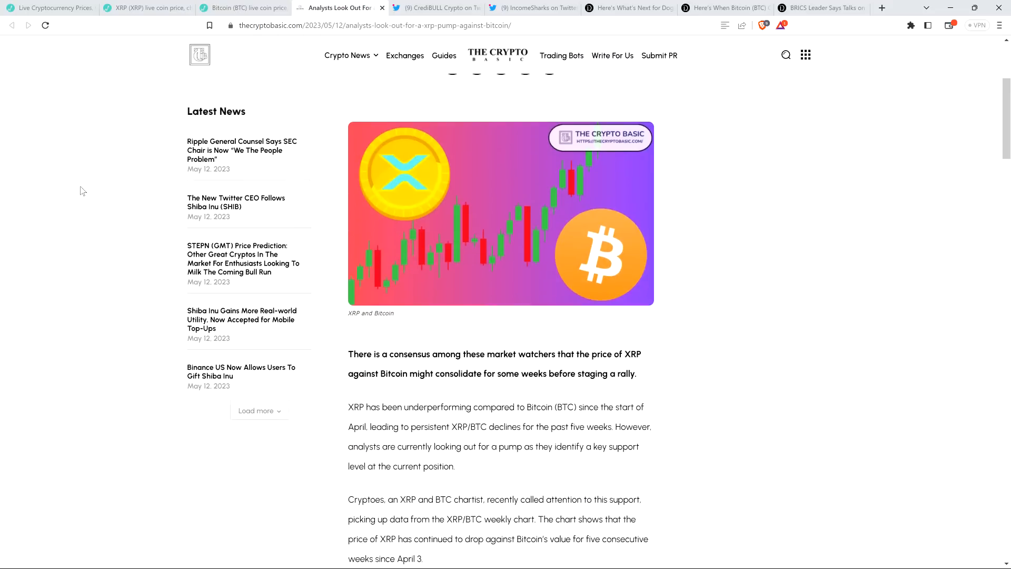
scroll("down", 3)
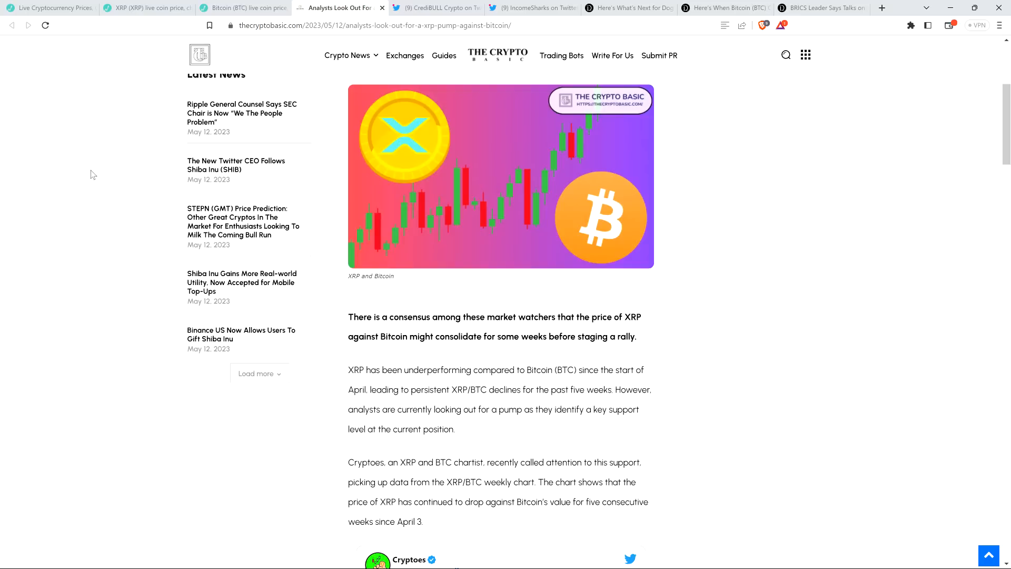
mouse_move(103, 194)
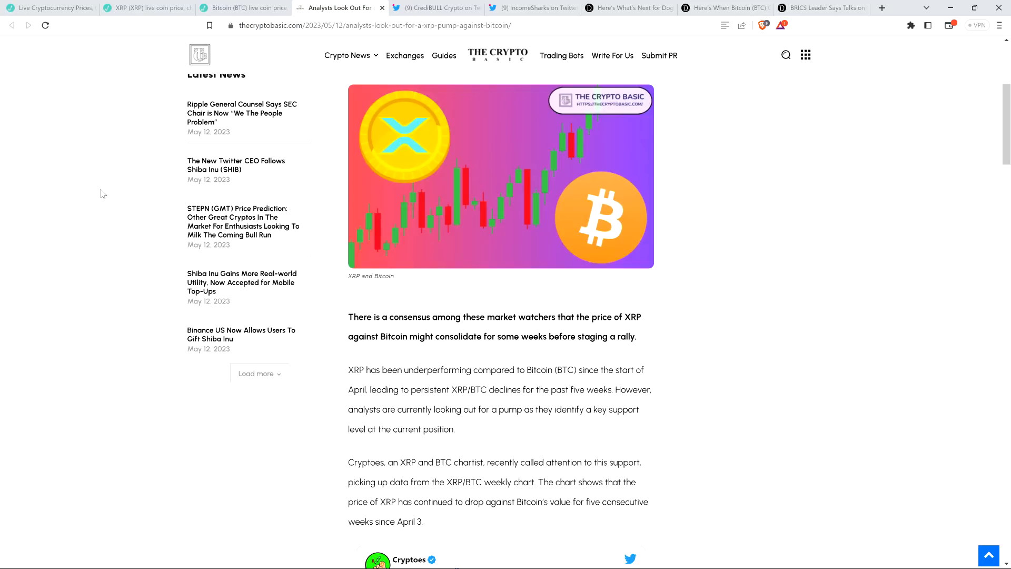
mouse_move(94, 193)
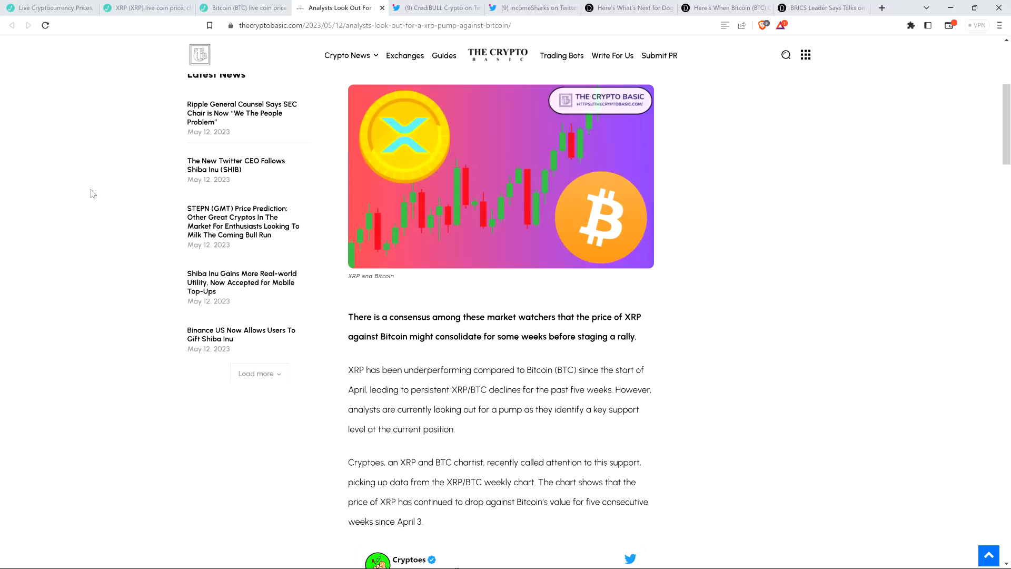
scroll("down", 3)
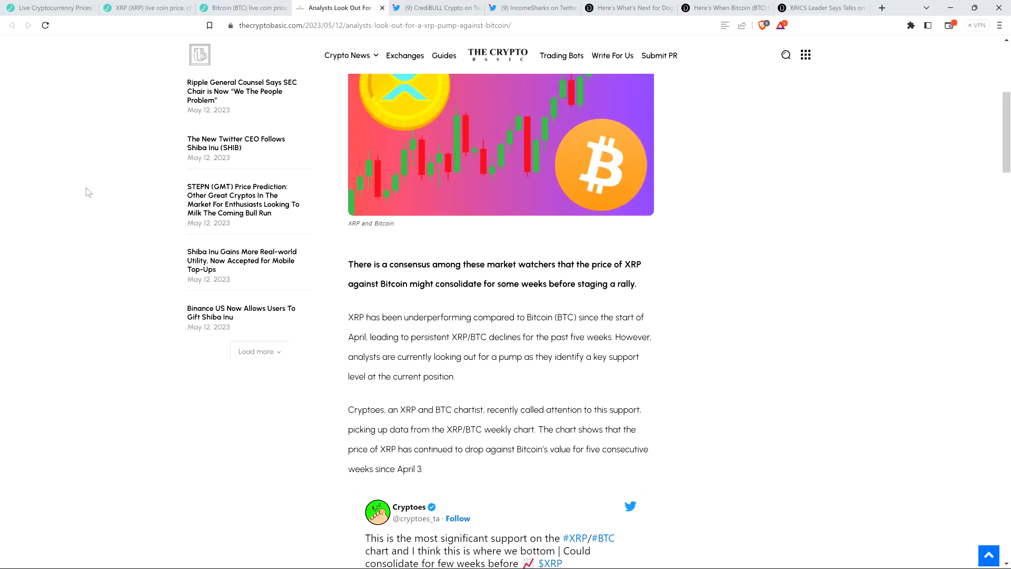
scroll("down", 3)
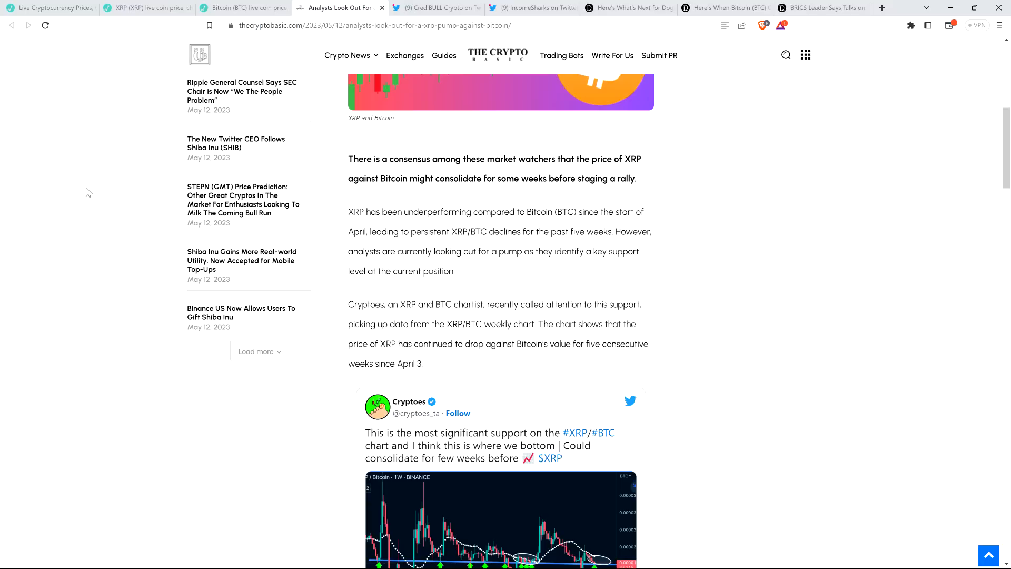
scroll("down", 3)
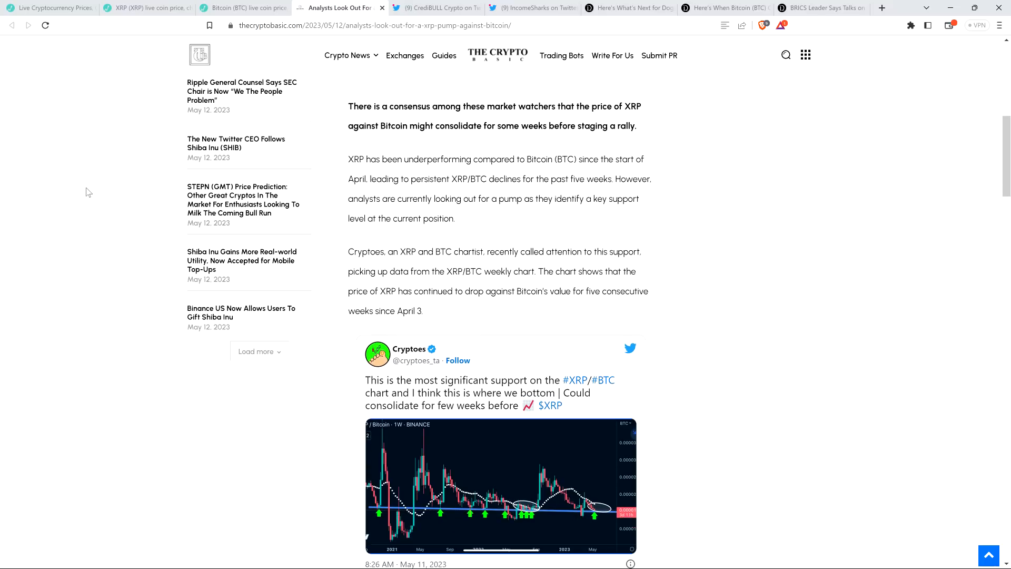
scroll("down", 3)
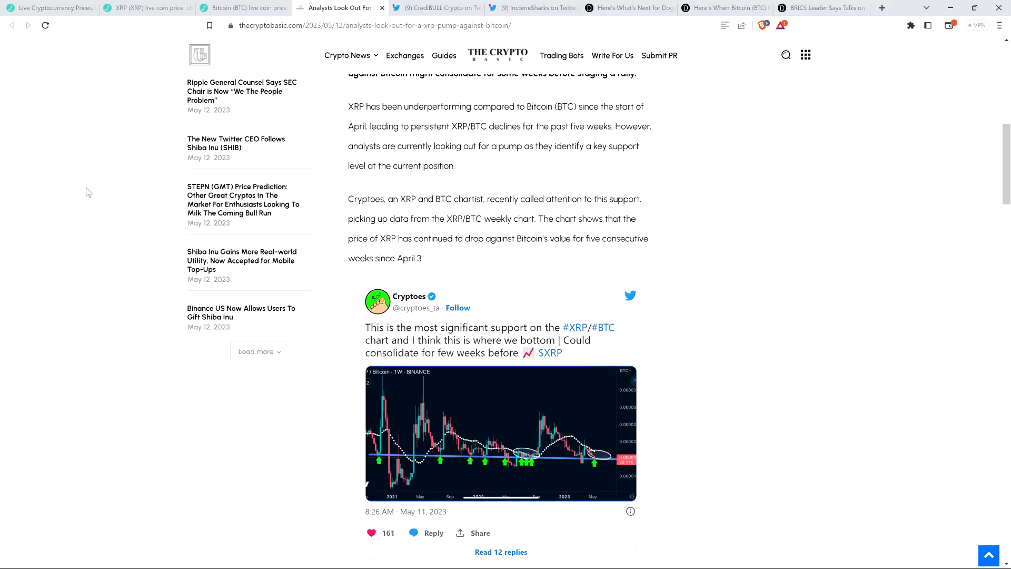
scroll("down", 3)
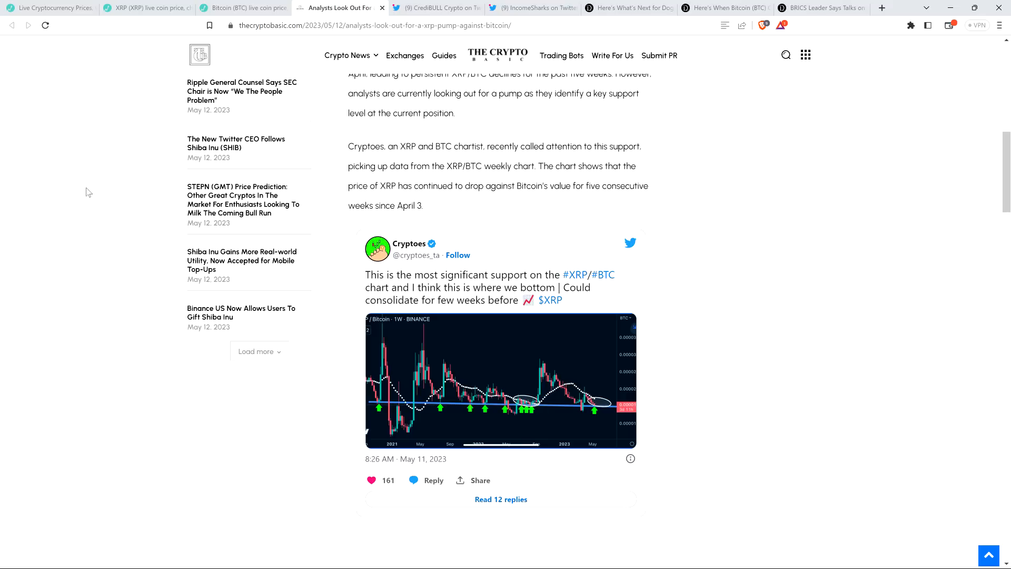
mouse_move(158, 136)
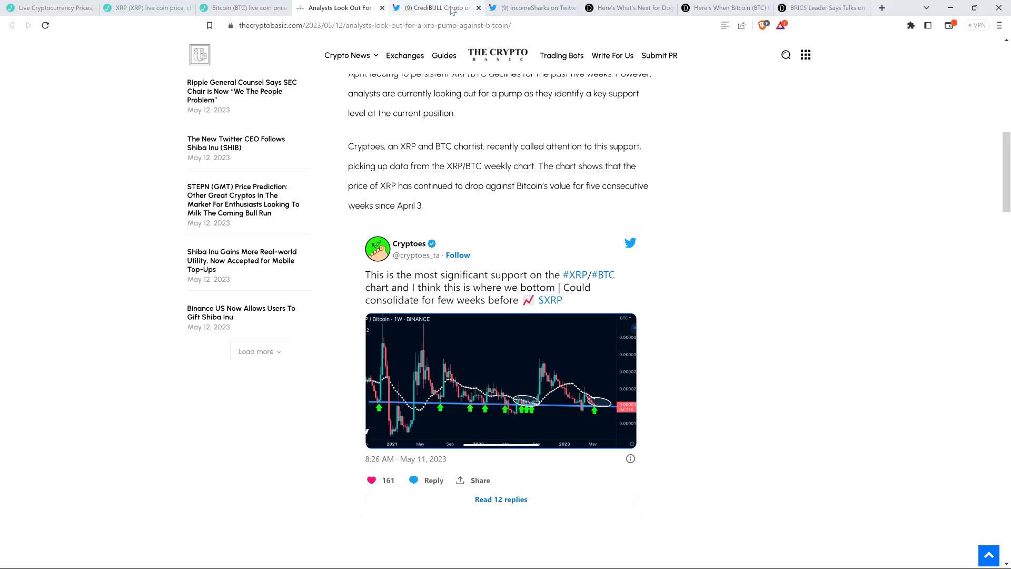
Step: Show CredibleCrypto's tweet about new Bitcoin all-time highs in 2023 quoting Elon Musk
left_click(432, 7)
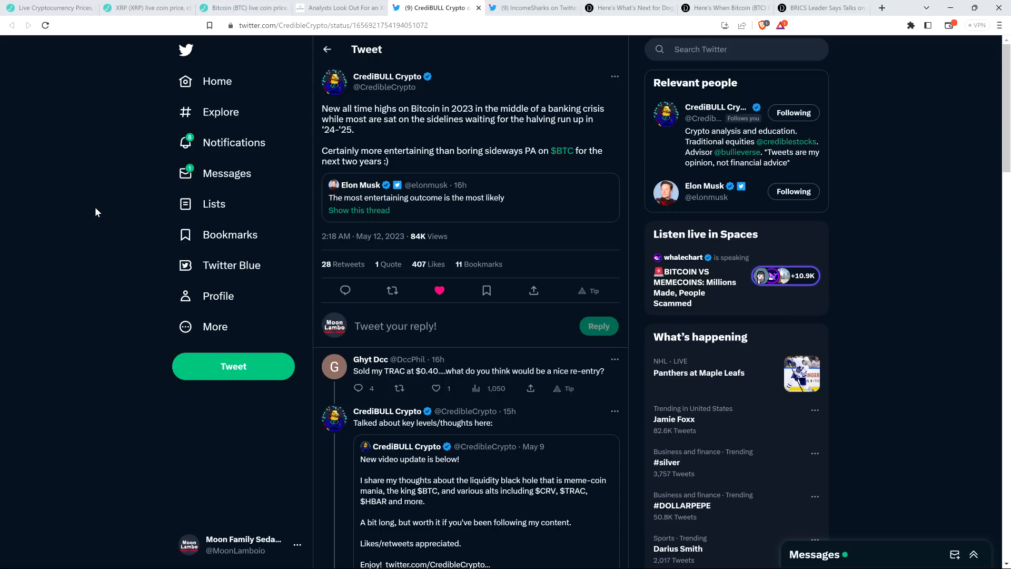
mouse_move(65, 161)
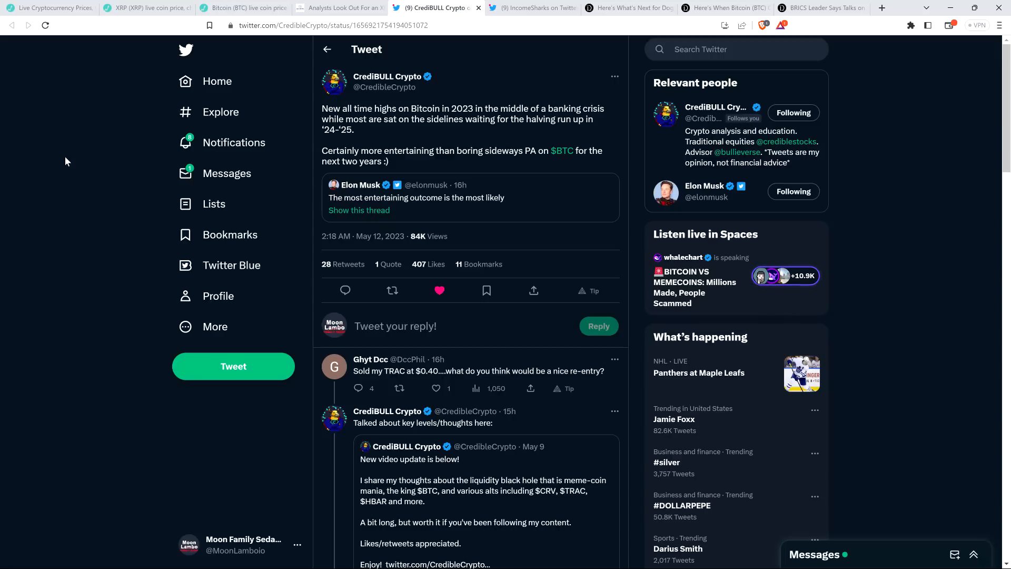
mouse_move(82, 115)
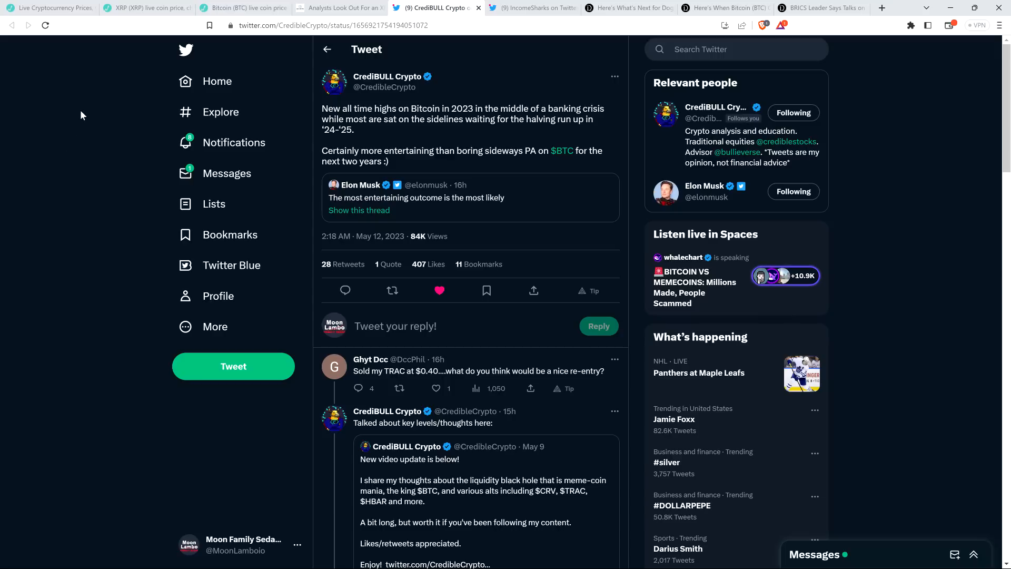
mouse_move(100, 200)
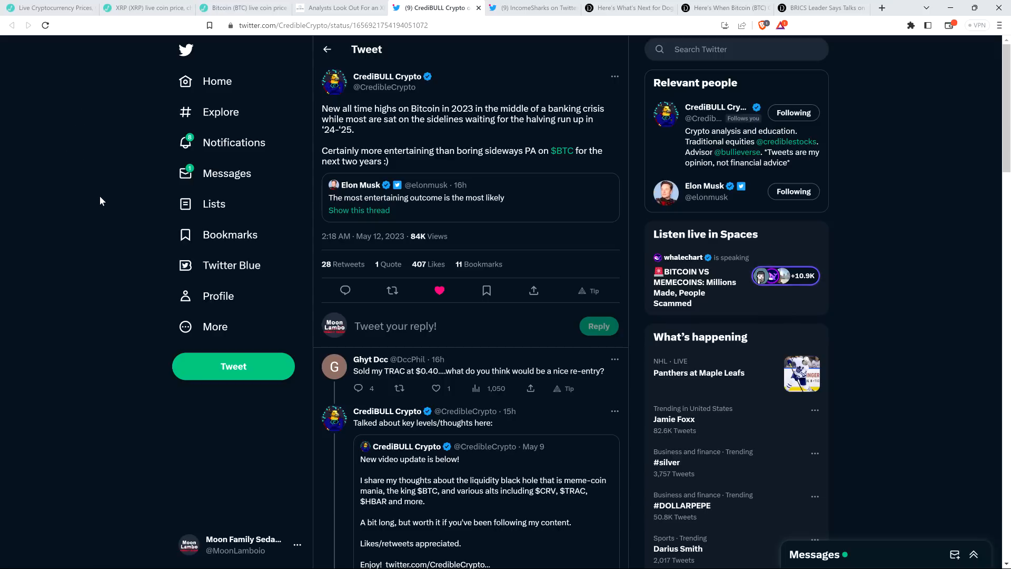
mouse_move(105, 205)
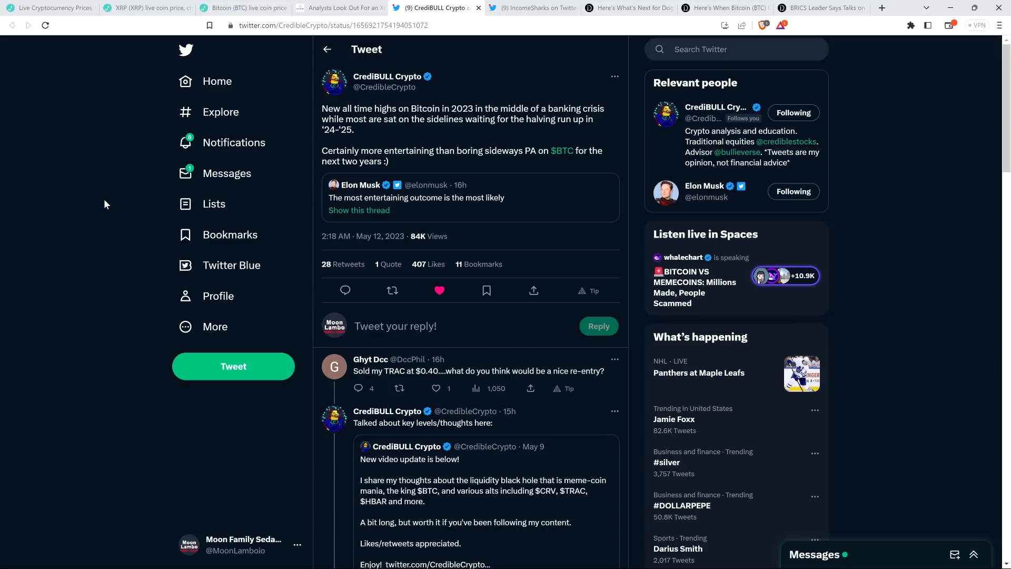
mouse_move(68, 167)
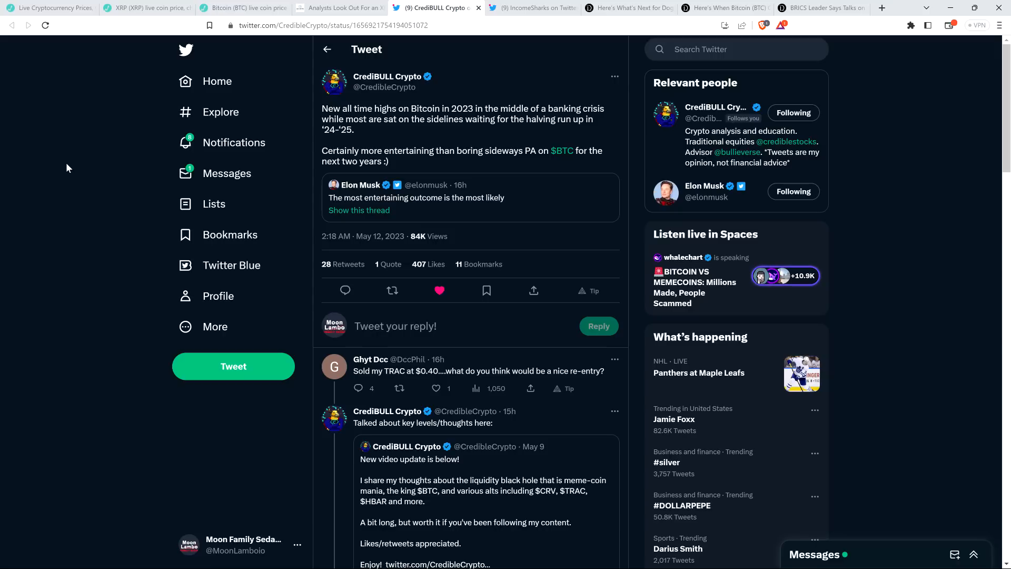
mouse_move(556, 62)
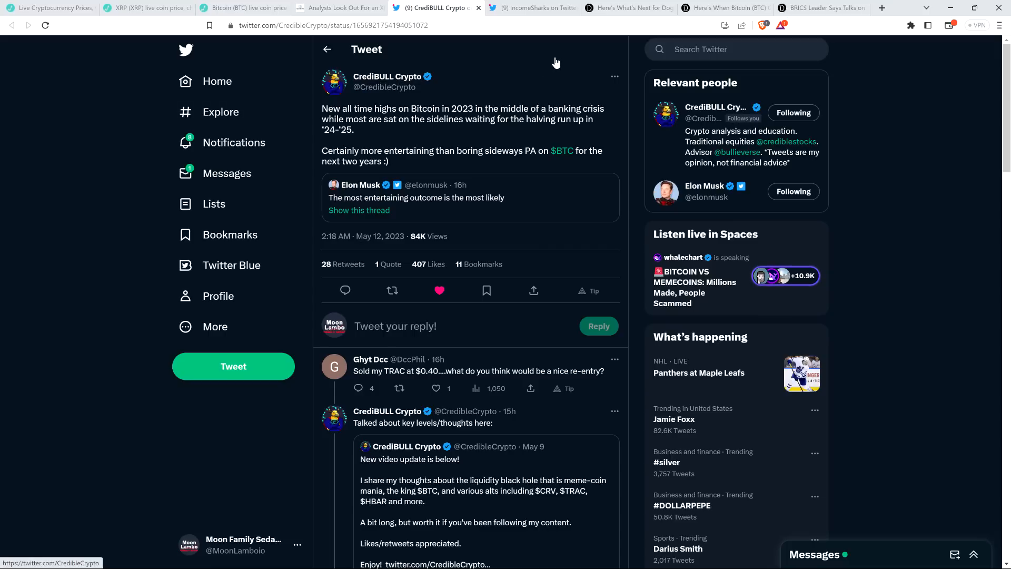
mouse_move(532, 8)
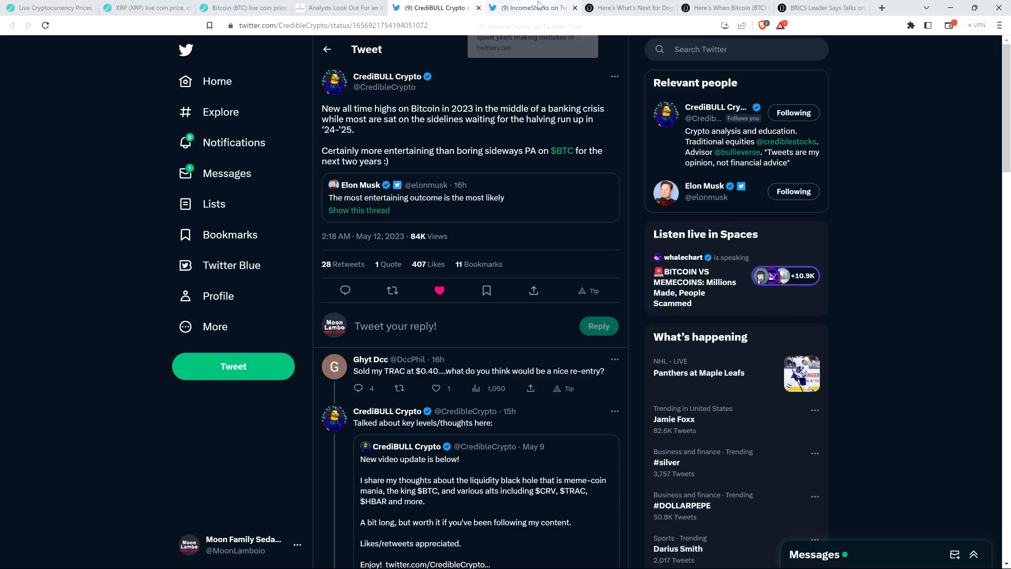
Step: Show IncomeSharks' tweet on three crypto lessons learned from costly mistakes
left_click(529, 7)
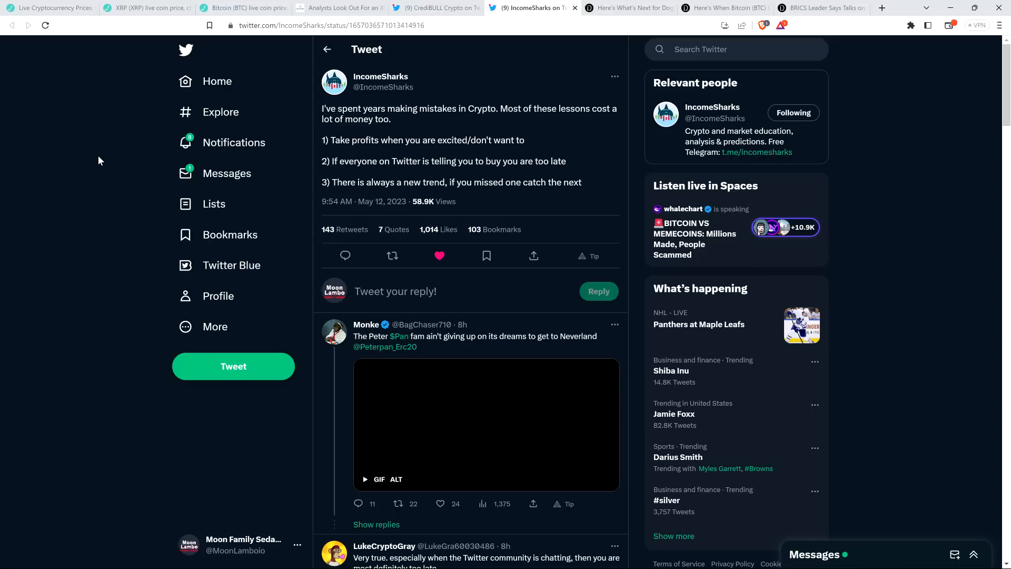
mouse_move(148, 207)
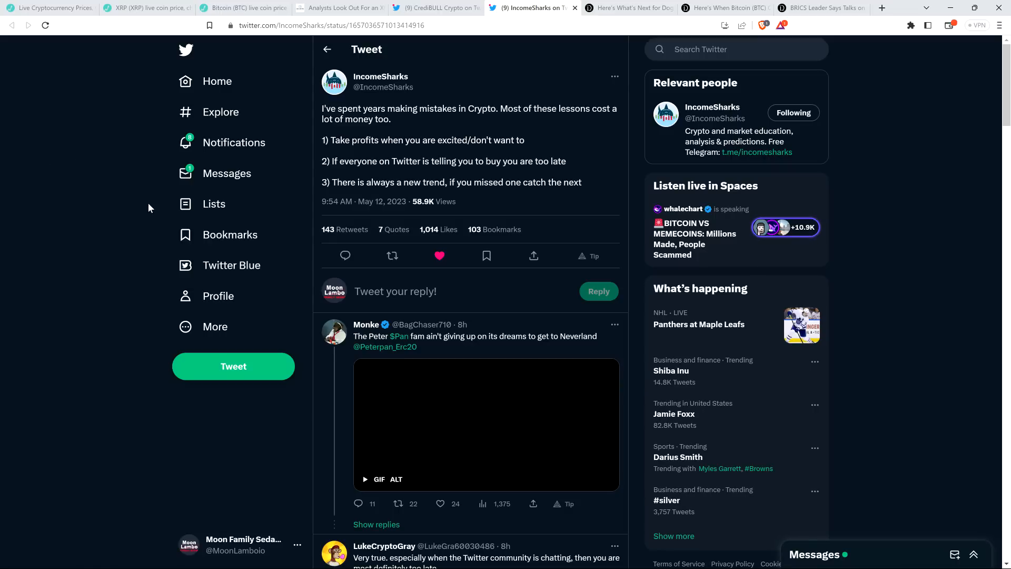
mouse_move(84, 152)
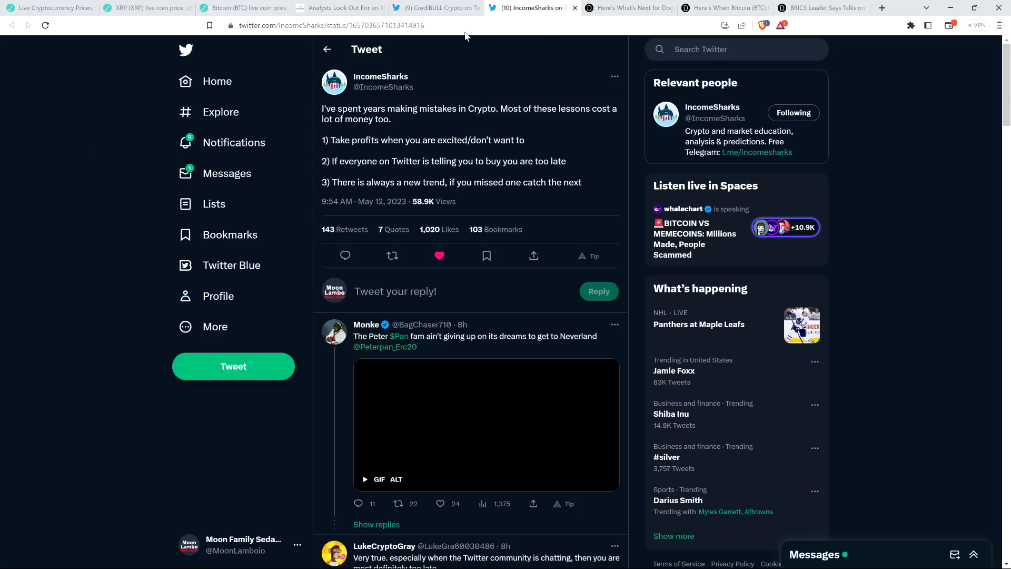
mouse_move(579, 66)
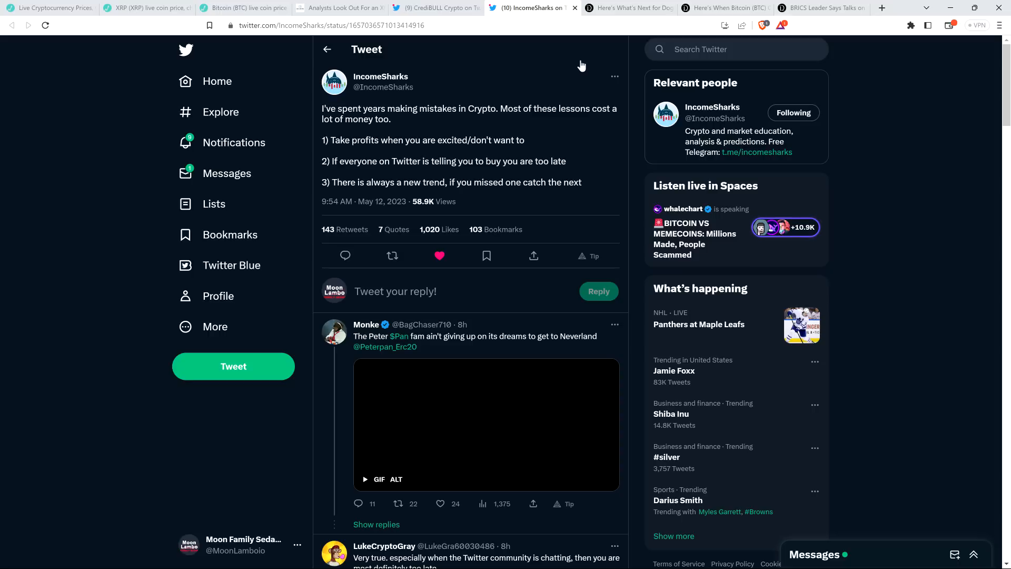
Step: Show The Daily Hodl article on Pepe's outlook after its 6,600% surge, citing Santiment
left_click(626, 7)
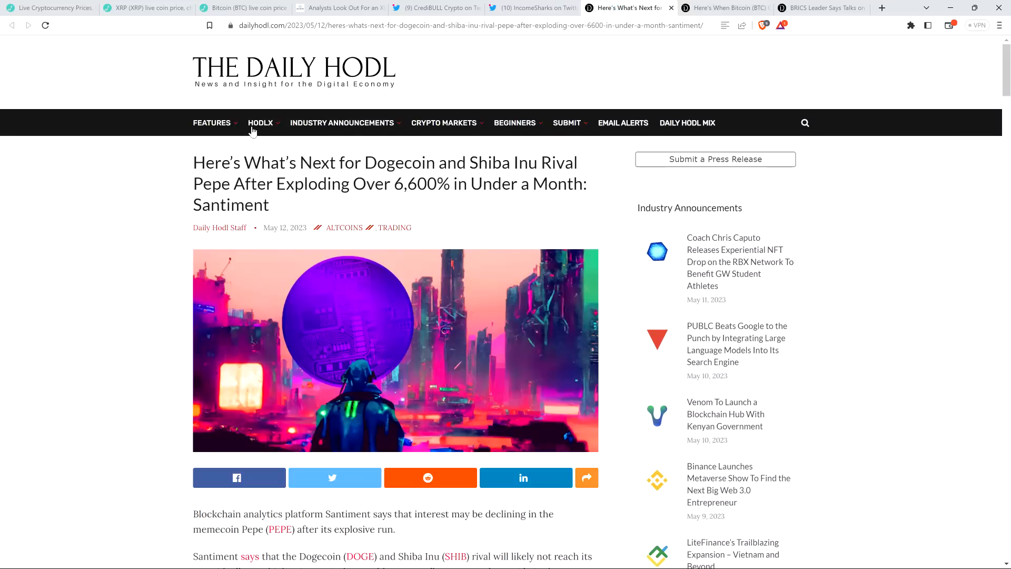
mouse_move(76, 259)
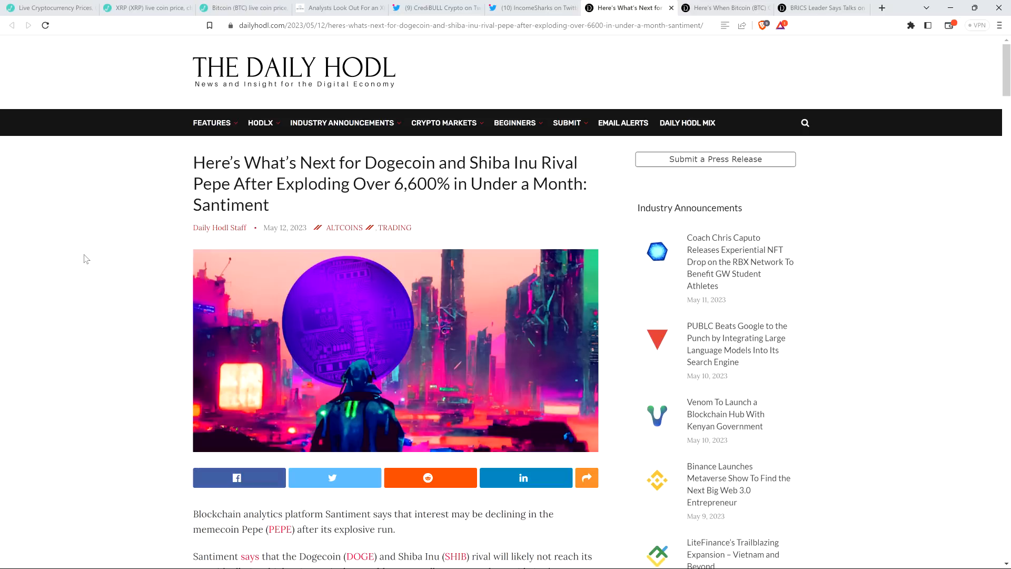
Step: Bring Santiment's PEPE social dominance quote and its embedded price chart into view
scroll("down", 3)
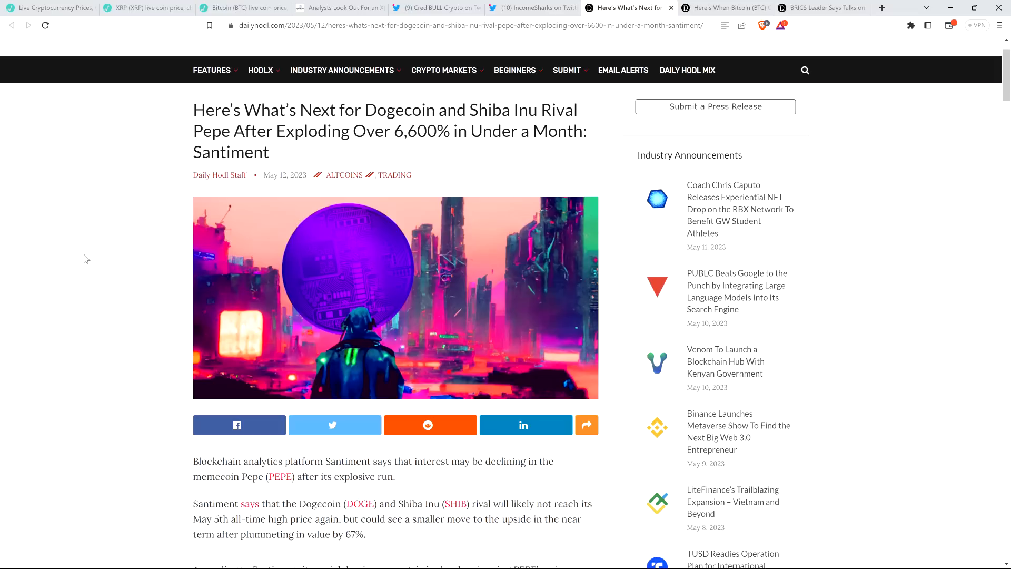
scroll("down", 3)
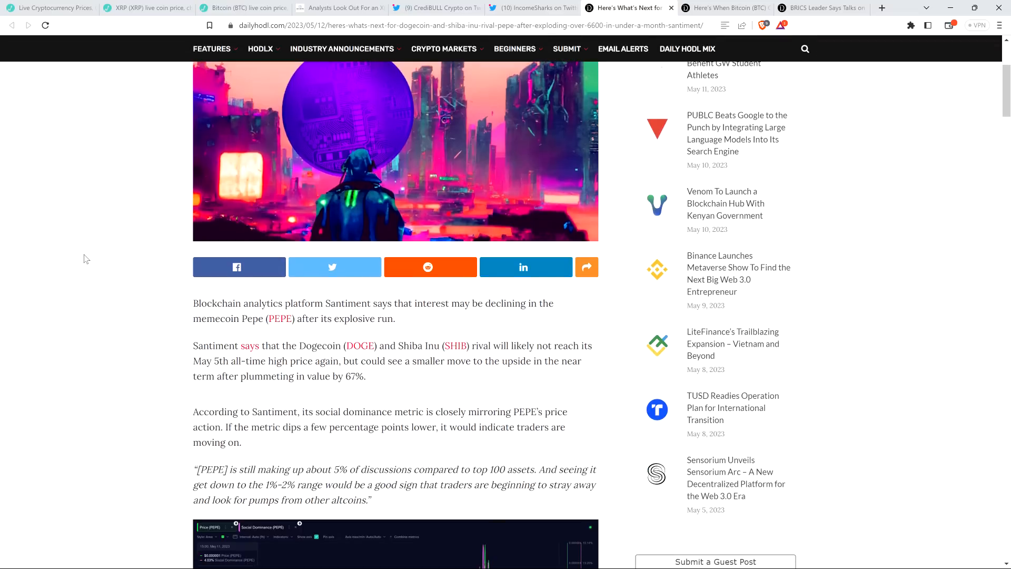
scroll("down", 3)
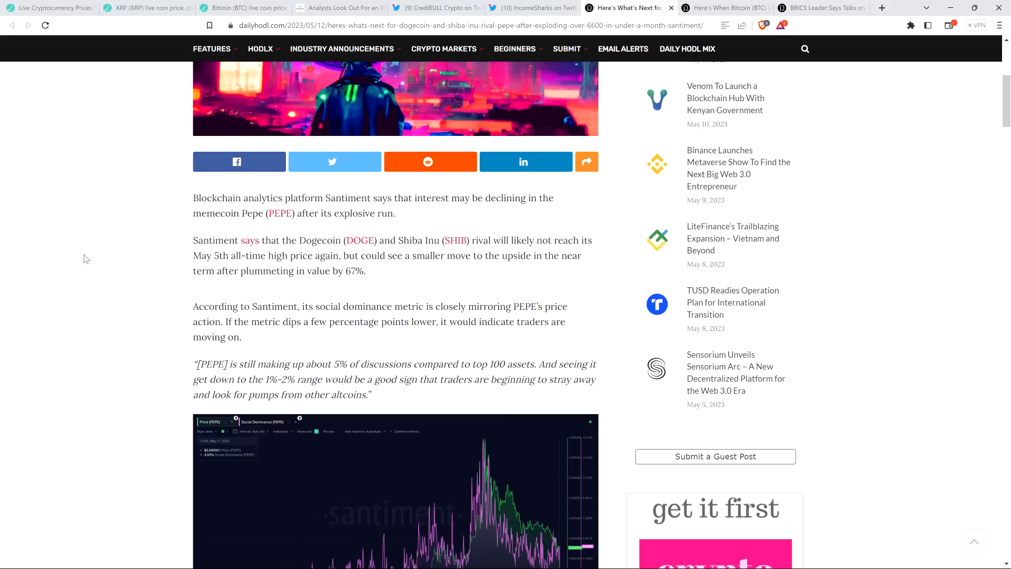
mouse_move(155, 246)
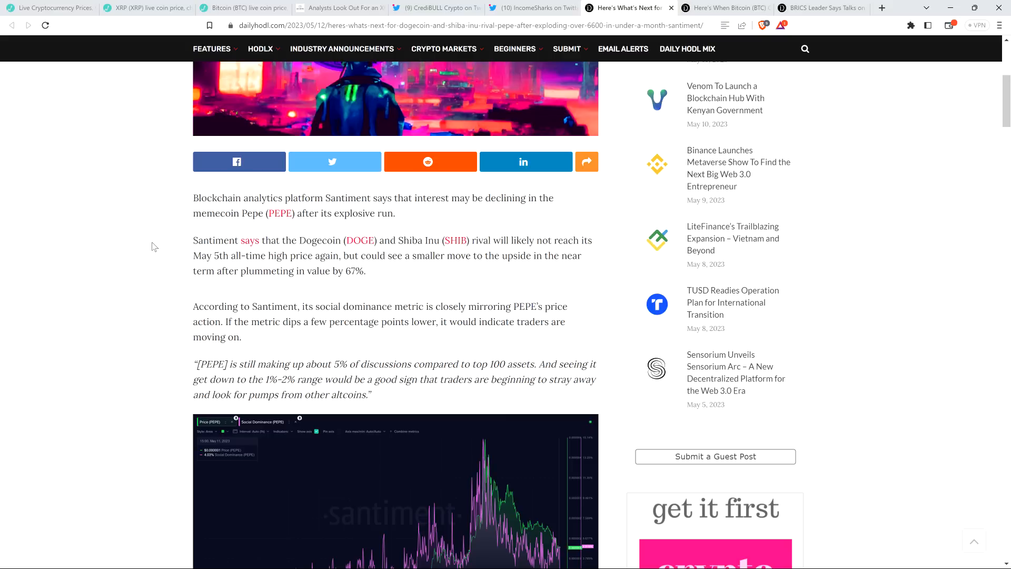
mouse_move(100, 212)
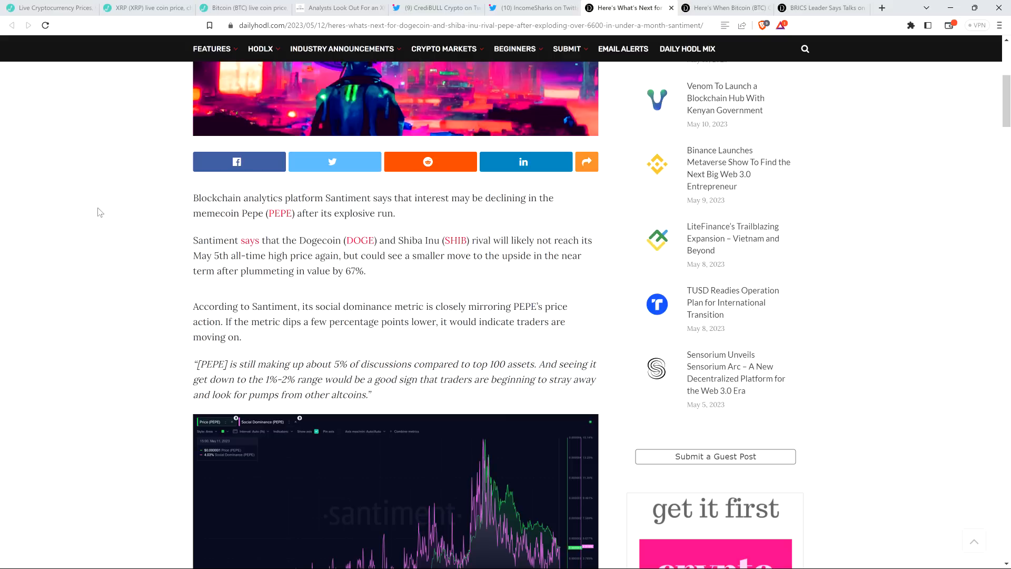
mouse_move(106, 200)
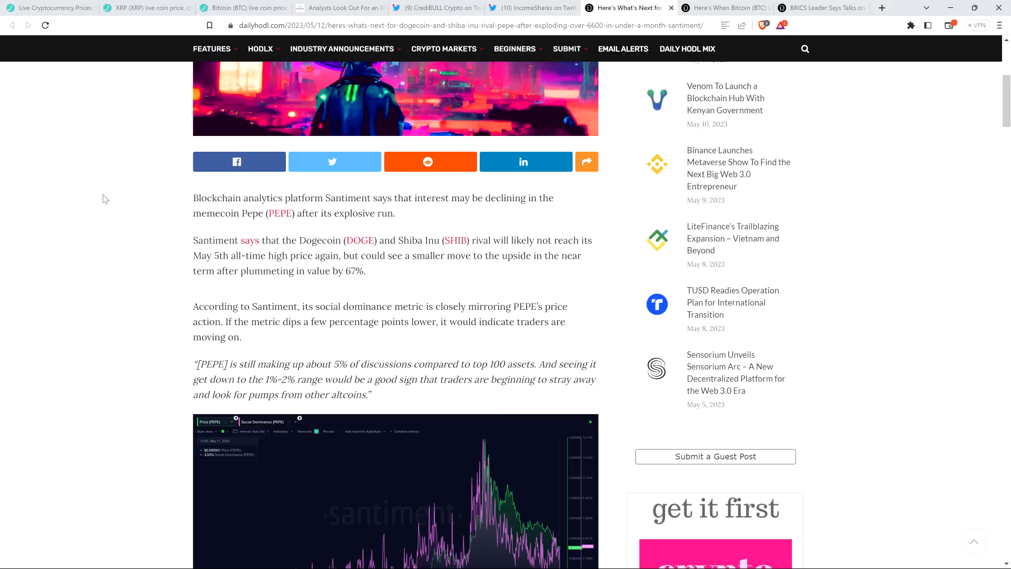
mouse_move(64, 218)
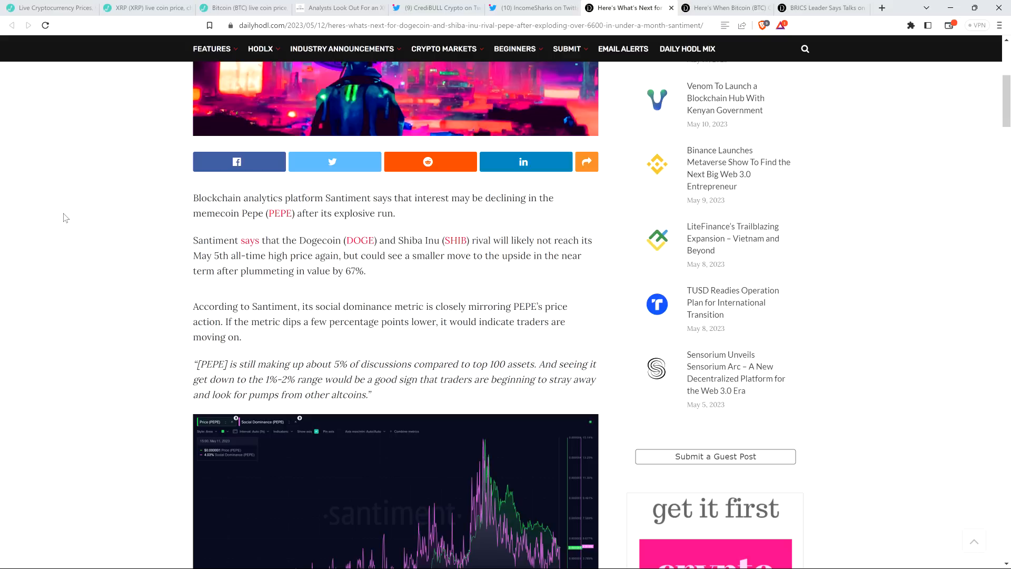